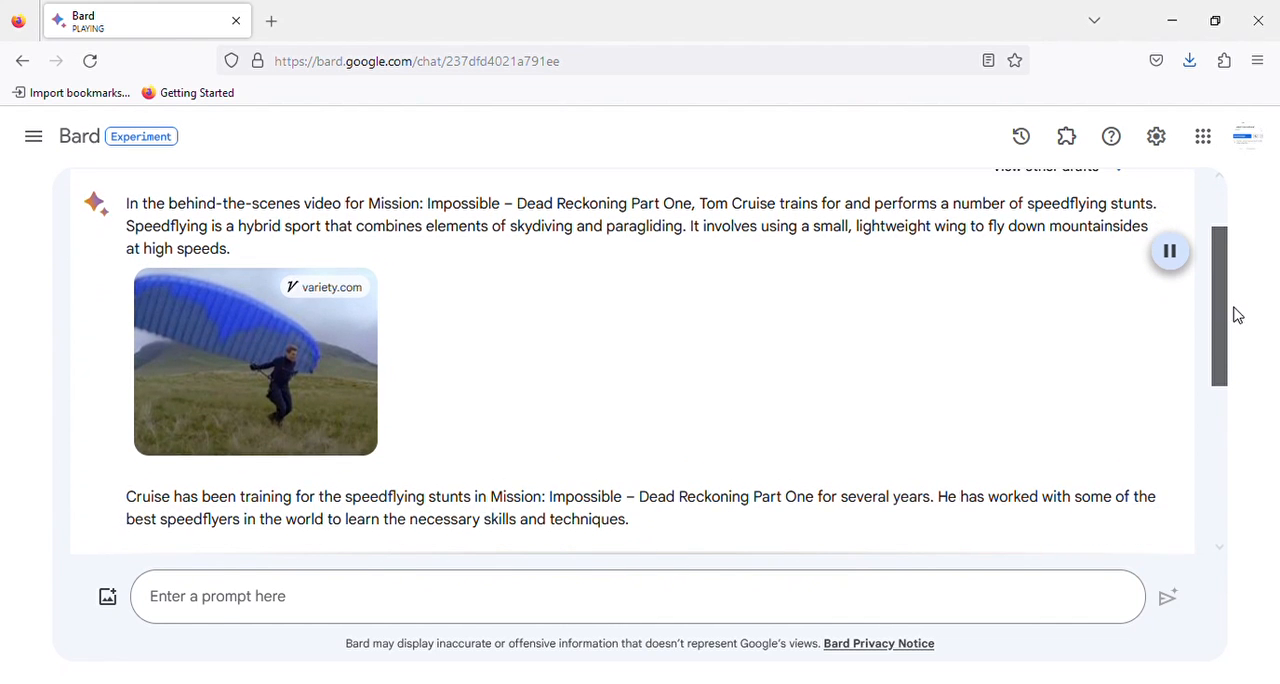
scroll("down", 3)
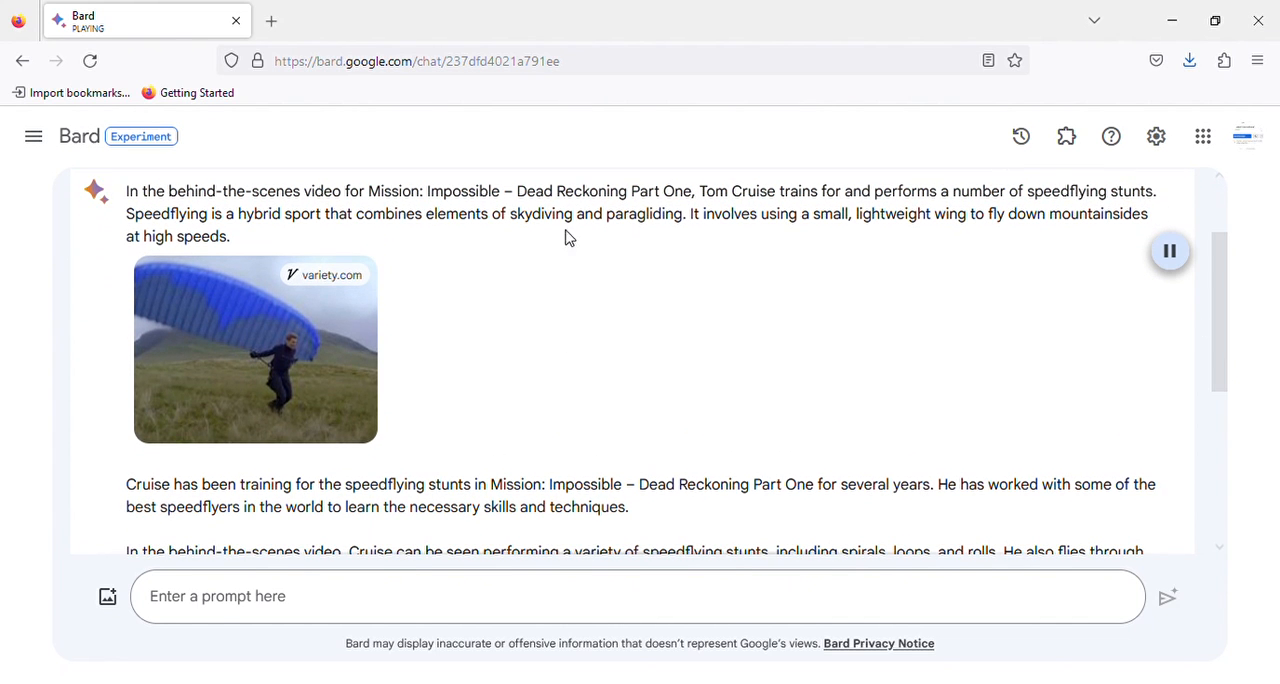
mouse_move(886, 214)
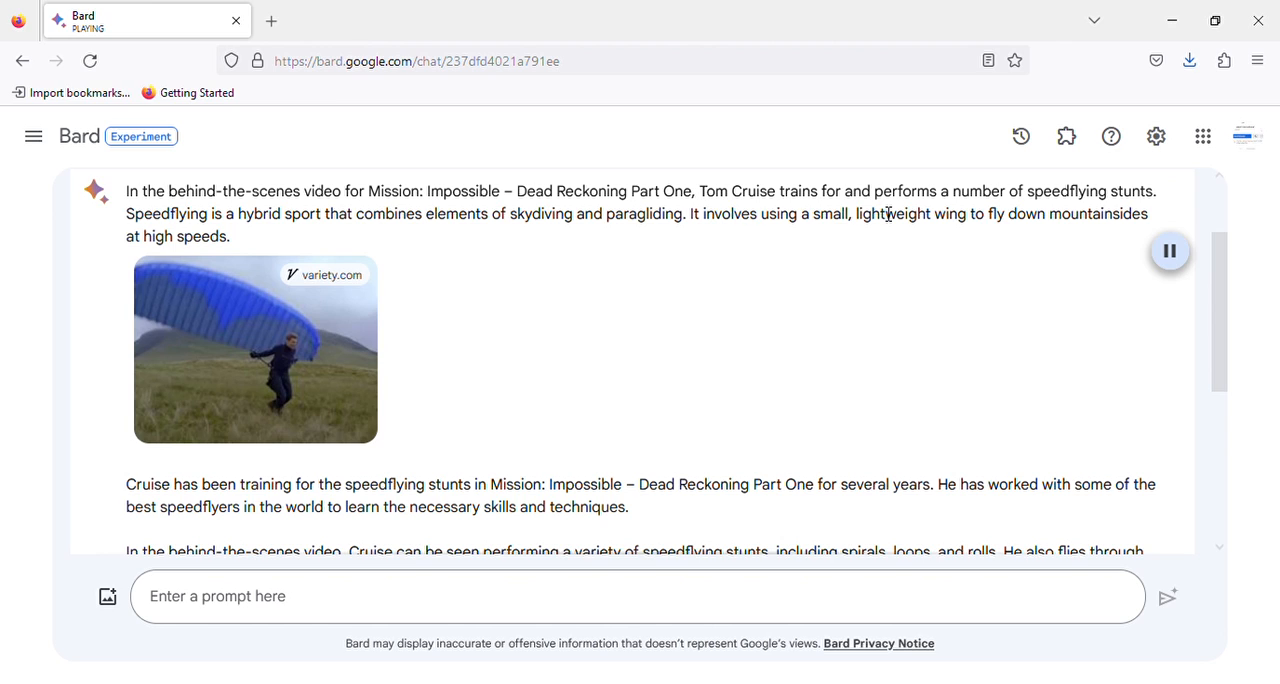
mouse_move(1144, 212)
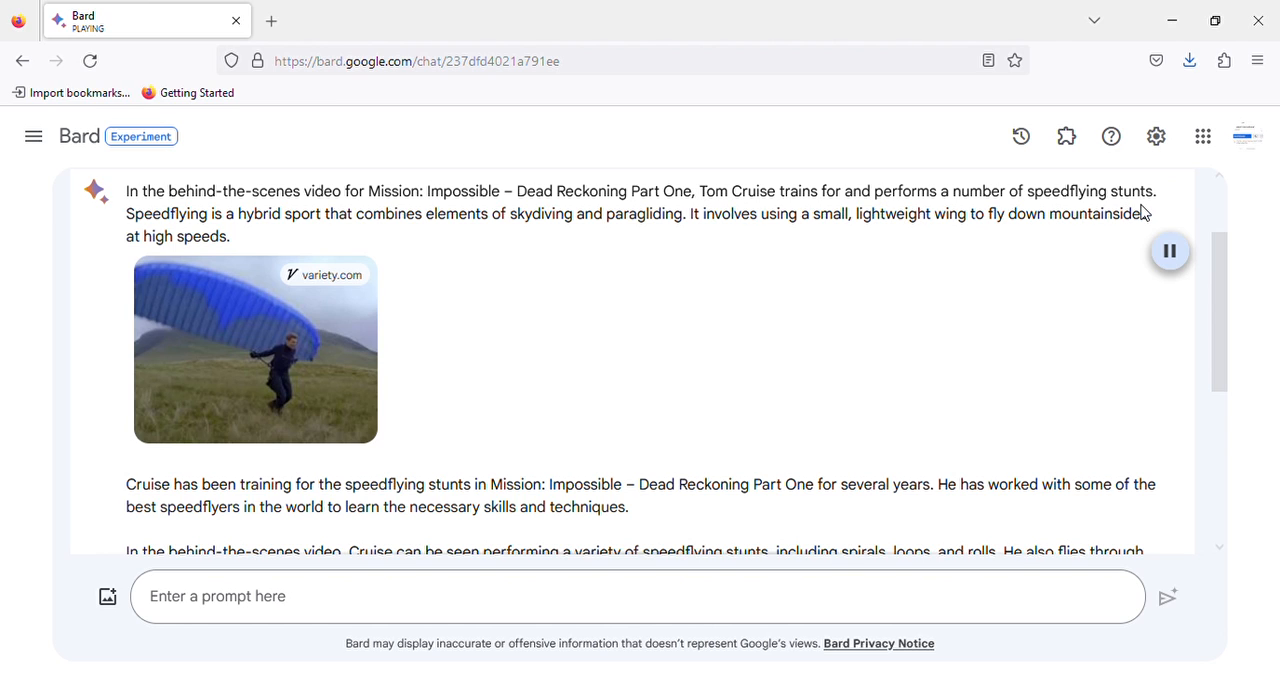
mouse_move(256, 242)
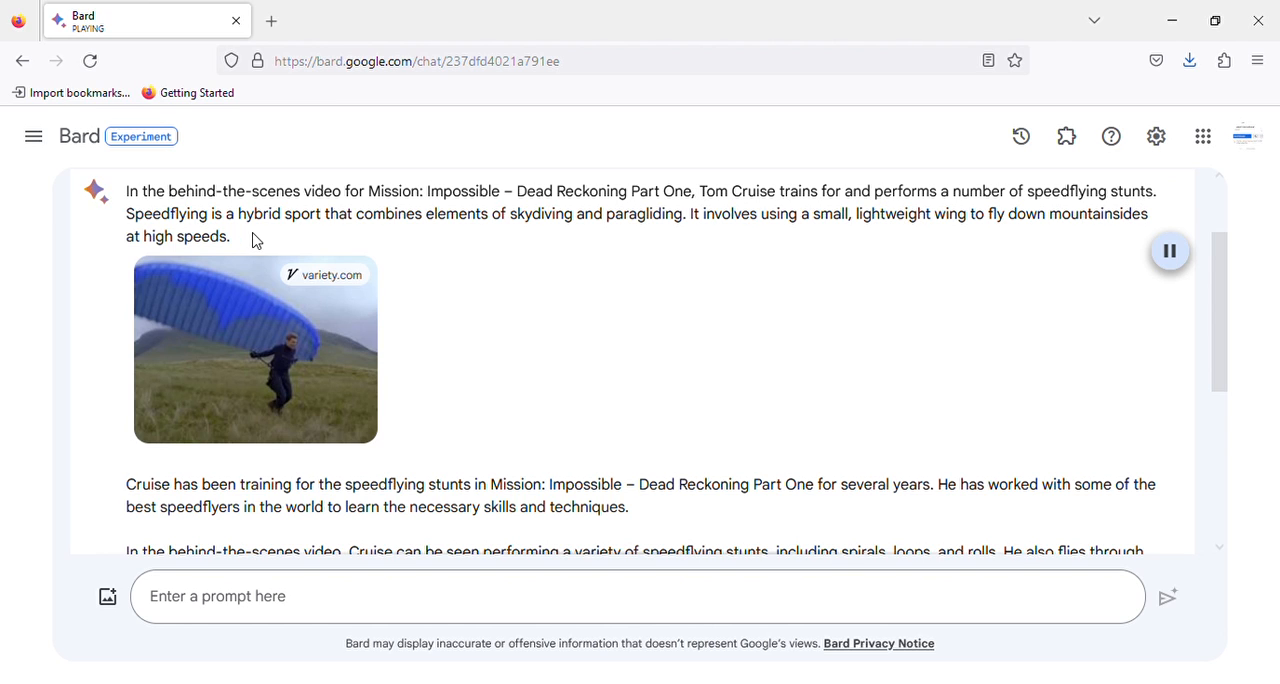
mouse_move(448, 226)
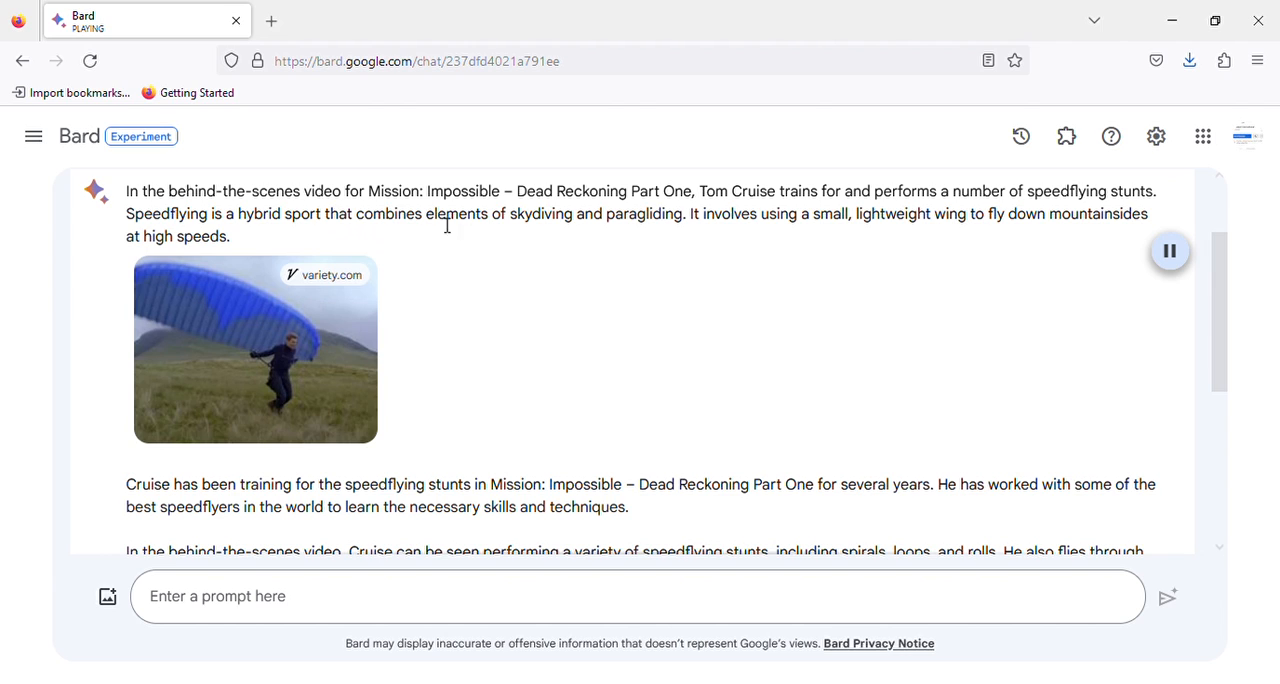
mouse_move(684, 238)
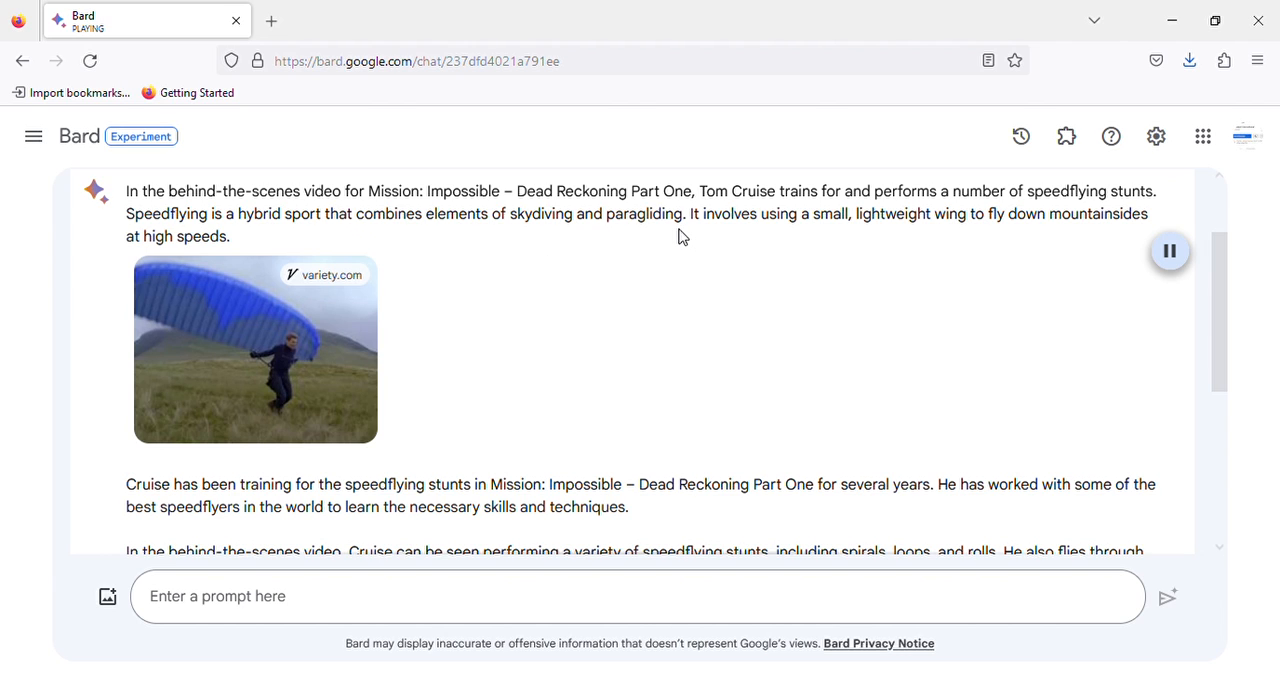
mouse_move(866, 242)
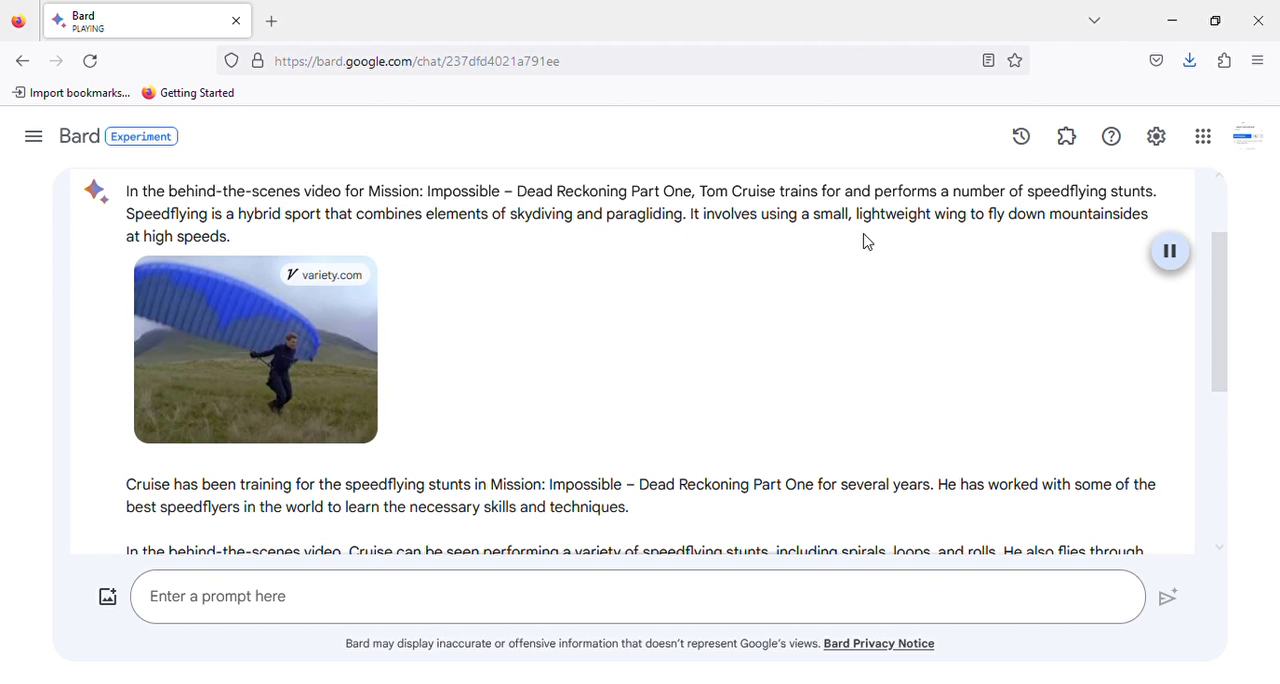
mouse_move(1060, 238)
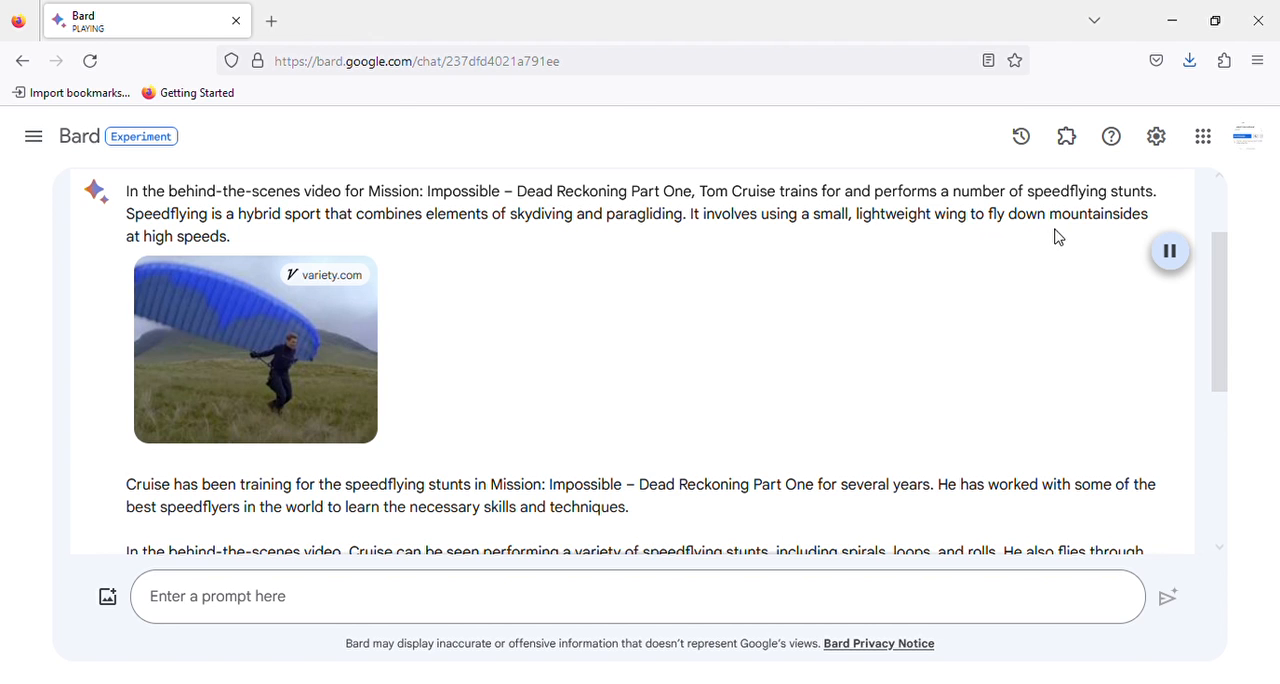
mouse_move(1144, 428)
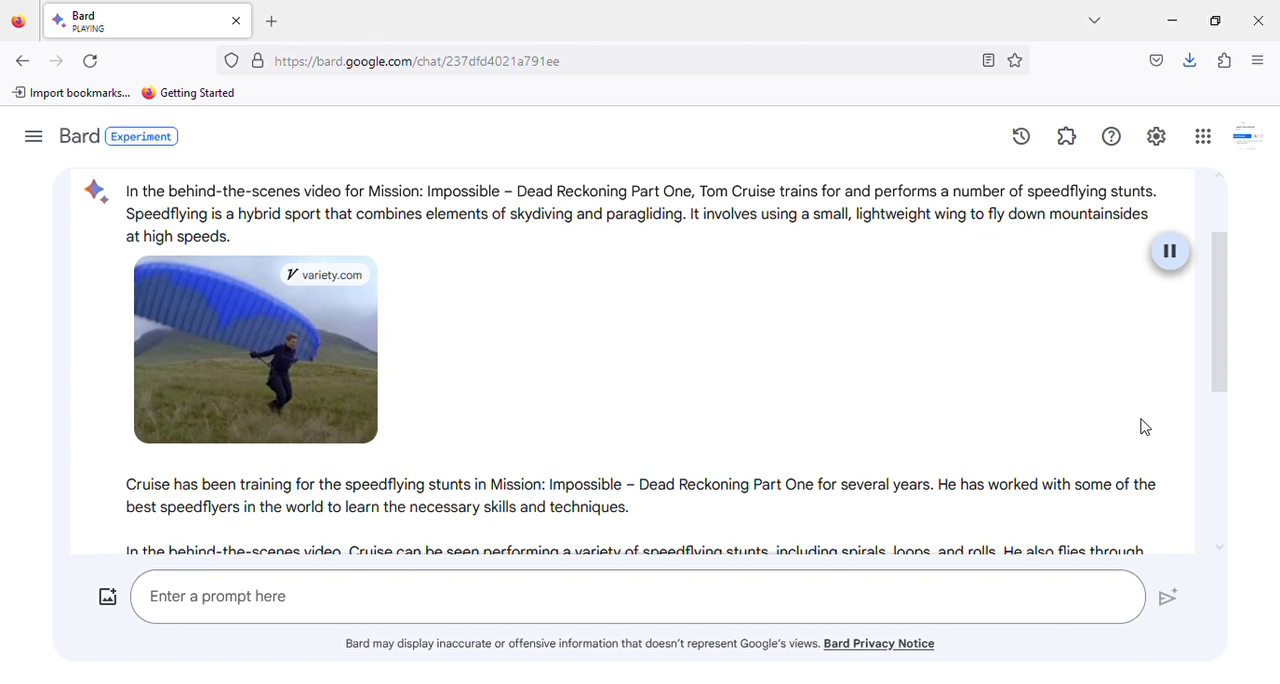
scroll("down", 3)
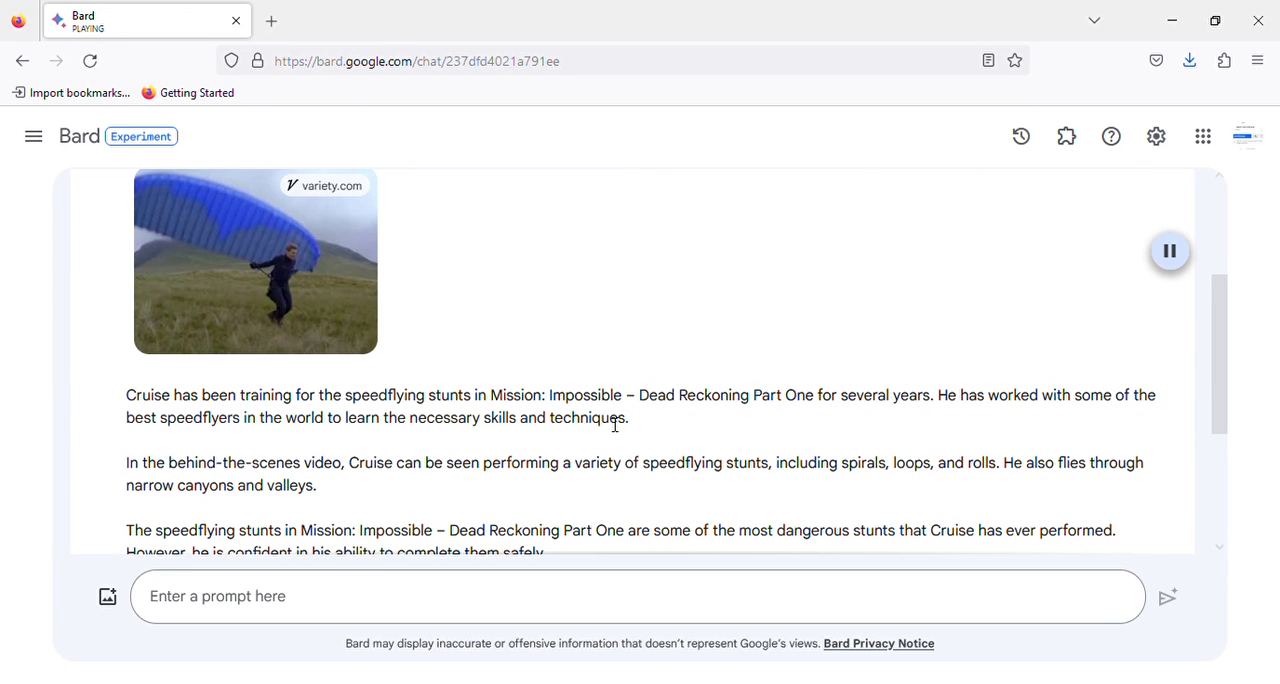
mouse_move(758, 416)
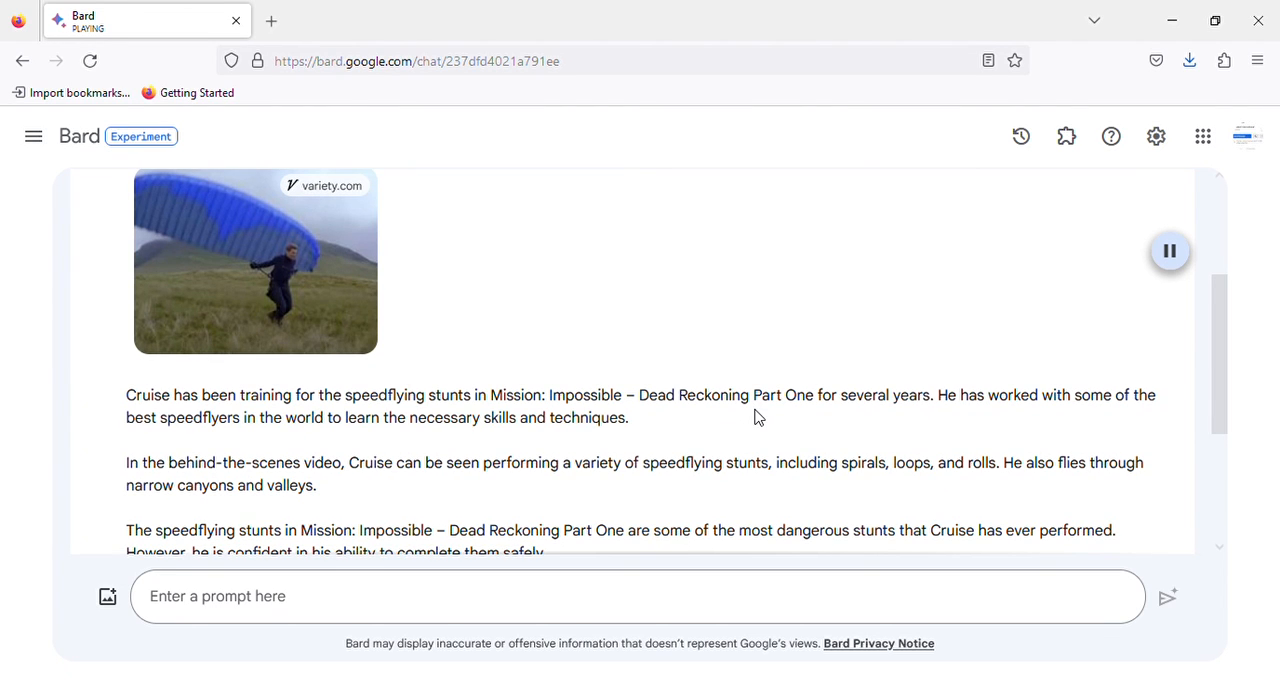
mouse_move(910, 412)
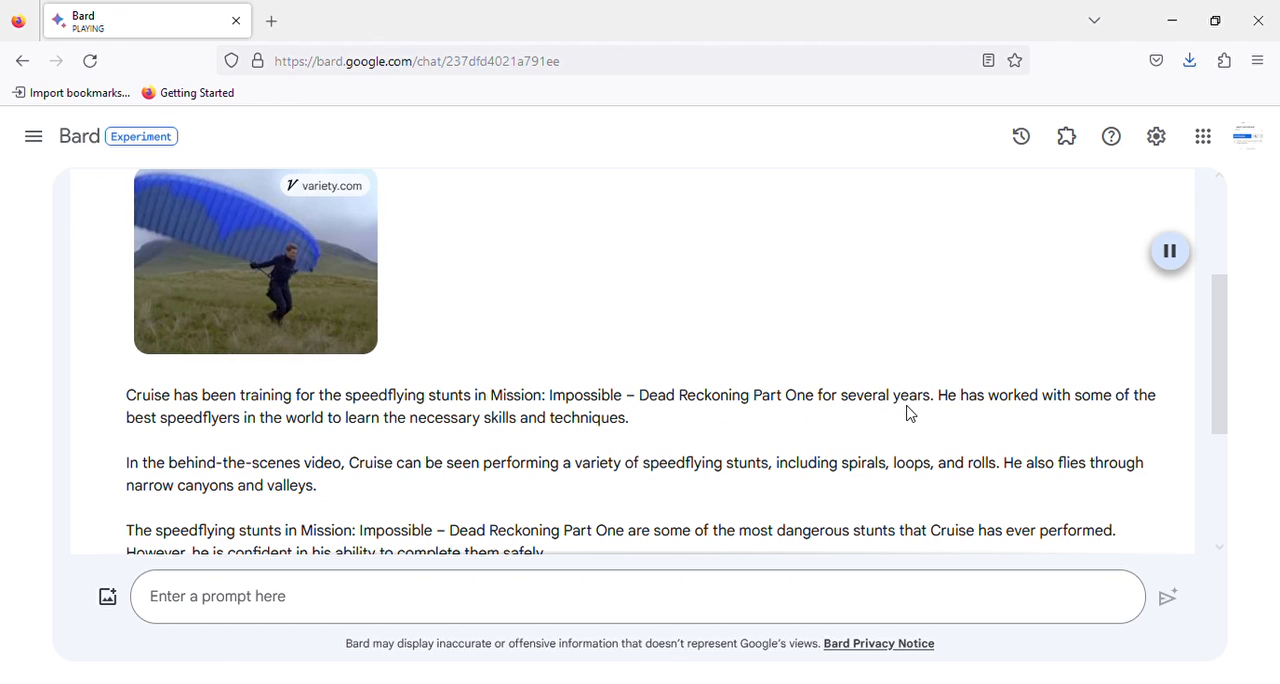
mouse_move(196, 452)
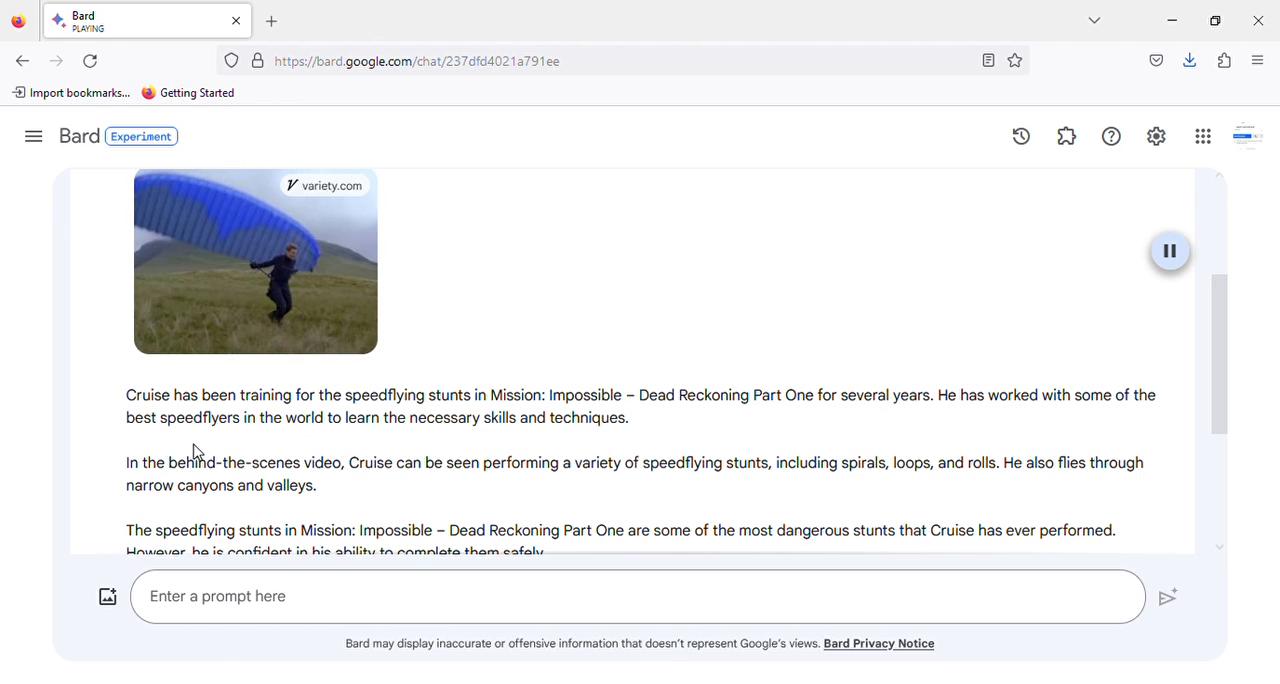
mouse_move(540, 436)
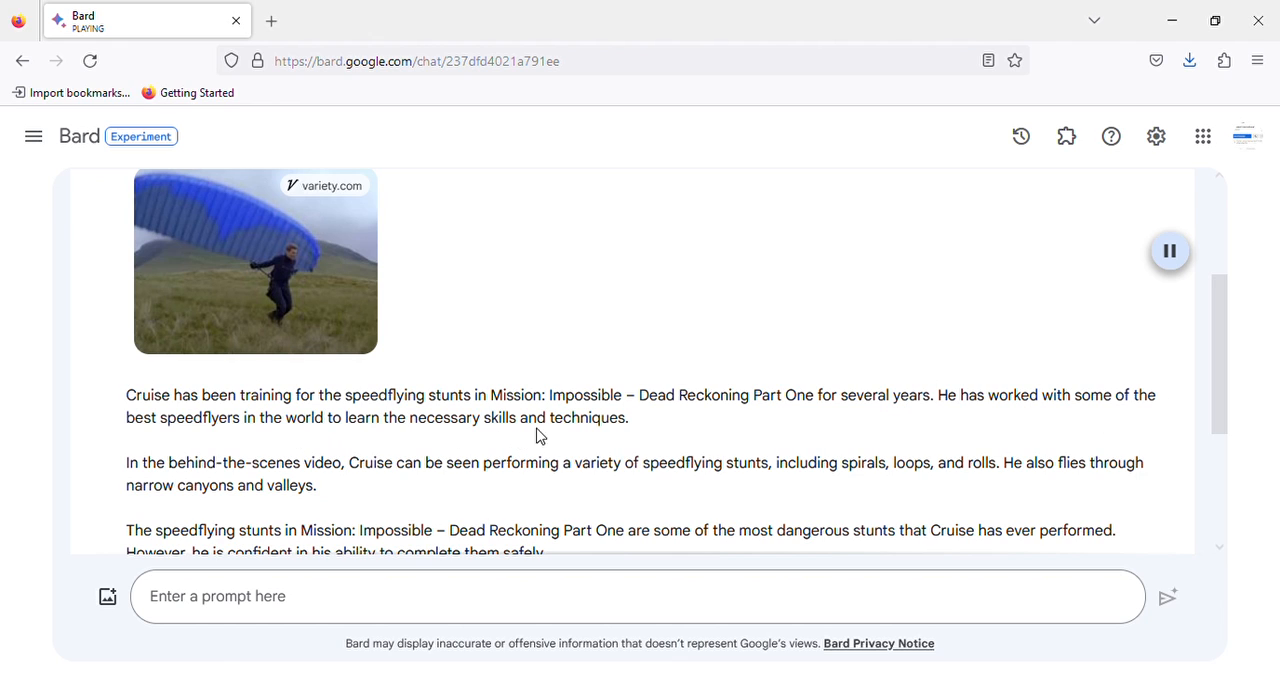
mouse_move(148, 490)
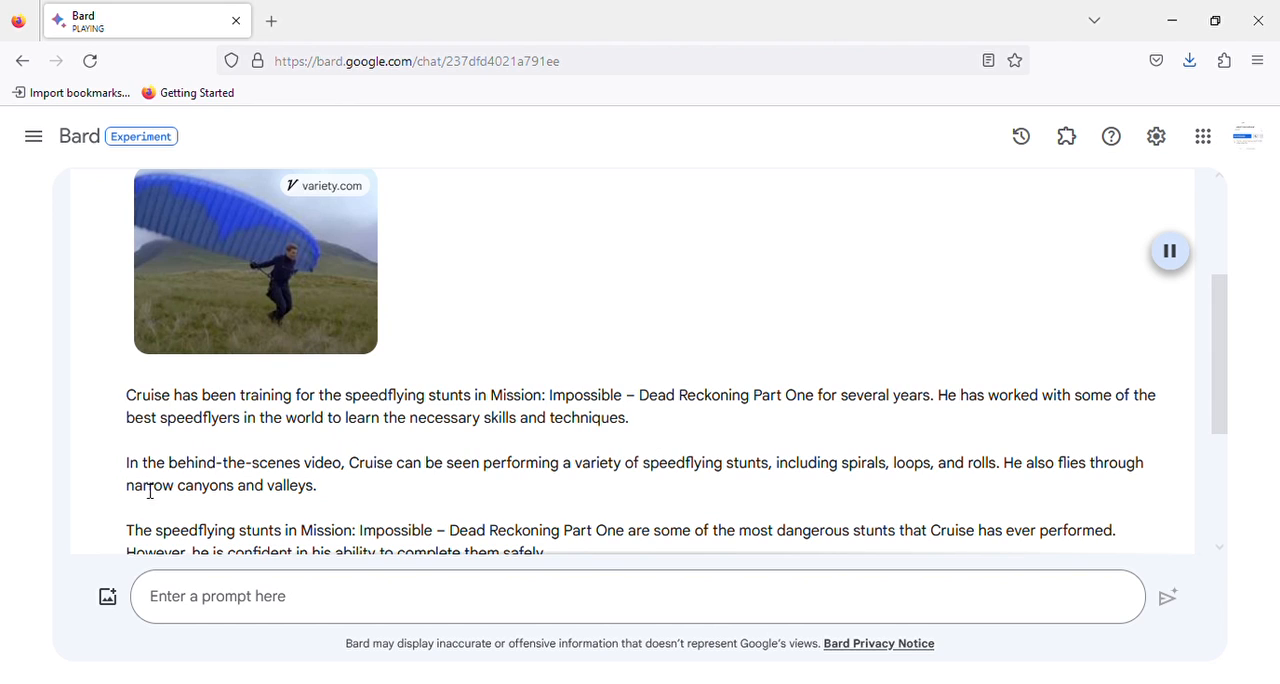
mouse_move(404, 484)
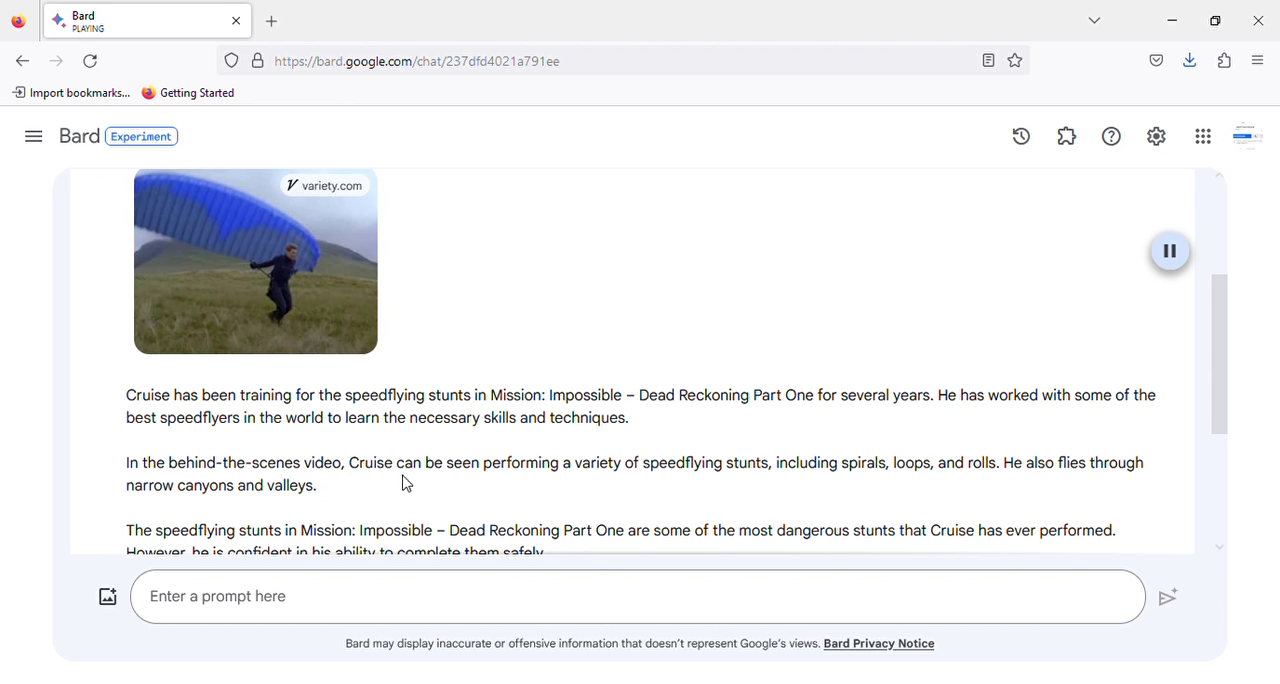
mouse_move(716, 480)
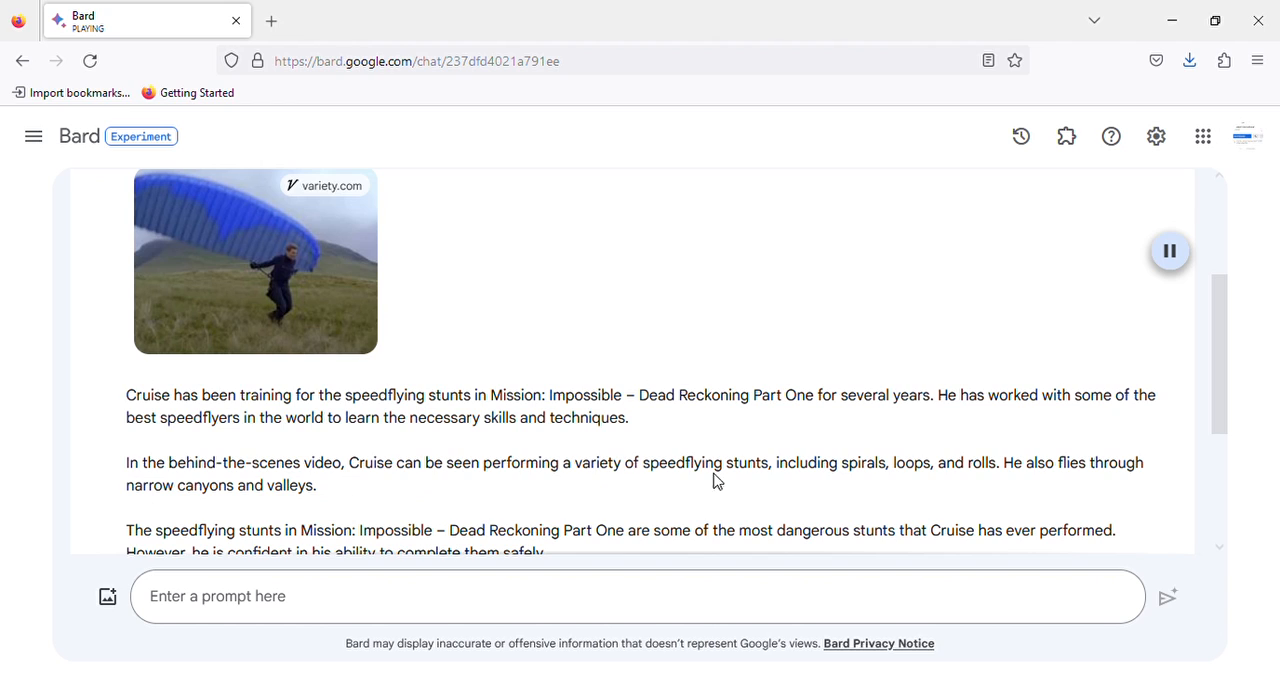
mouse_move(904, 476)
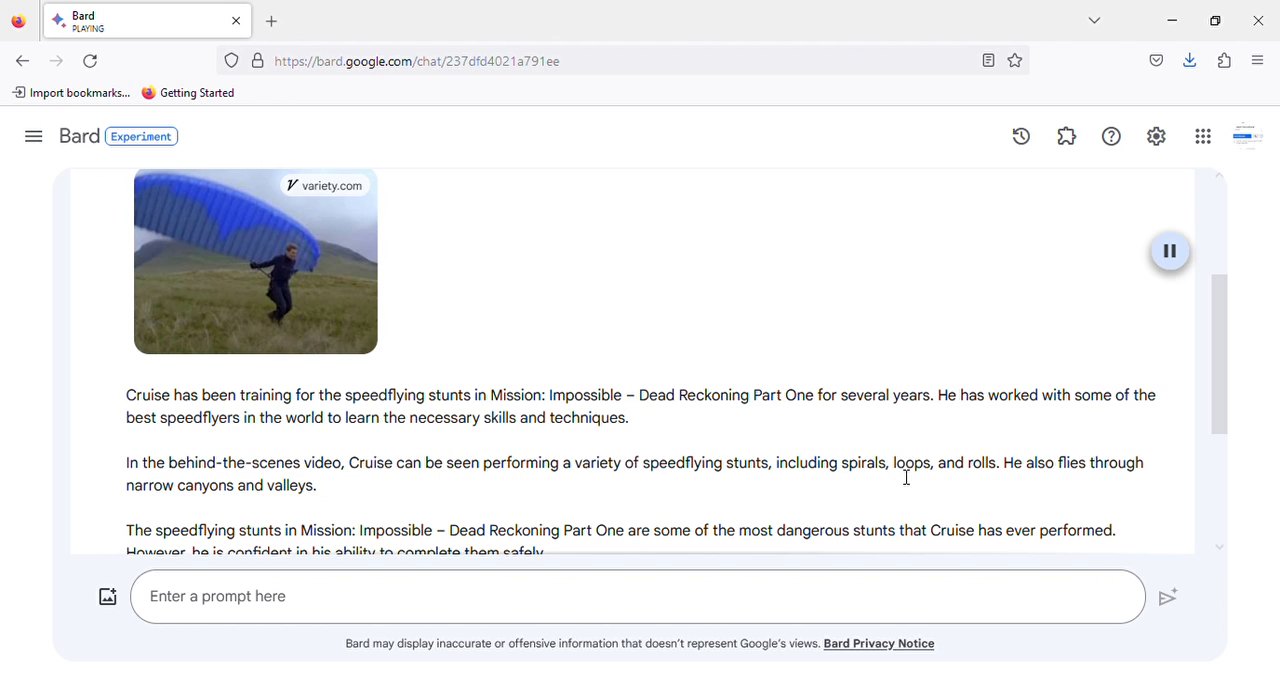
mouse_move(998, 482)
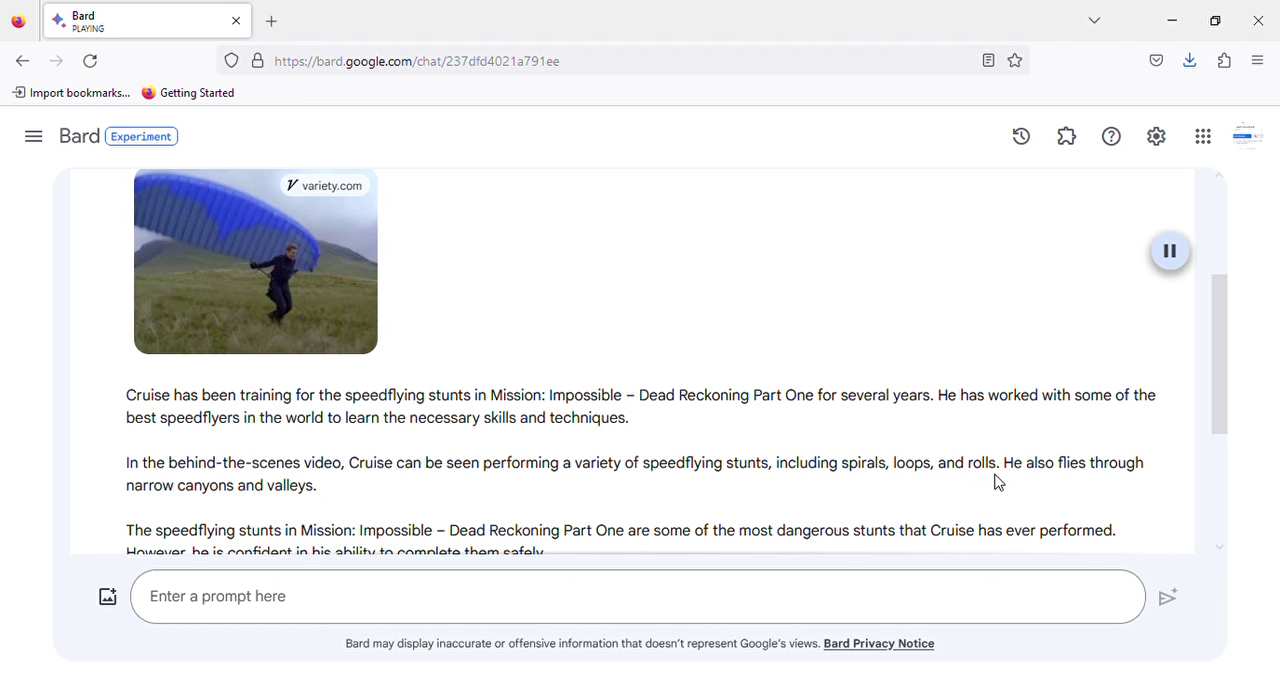
mouse_move(210, 496)
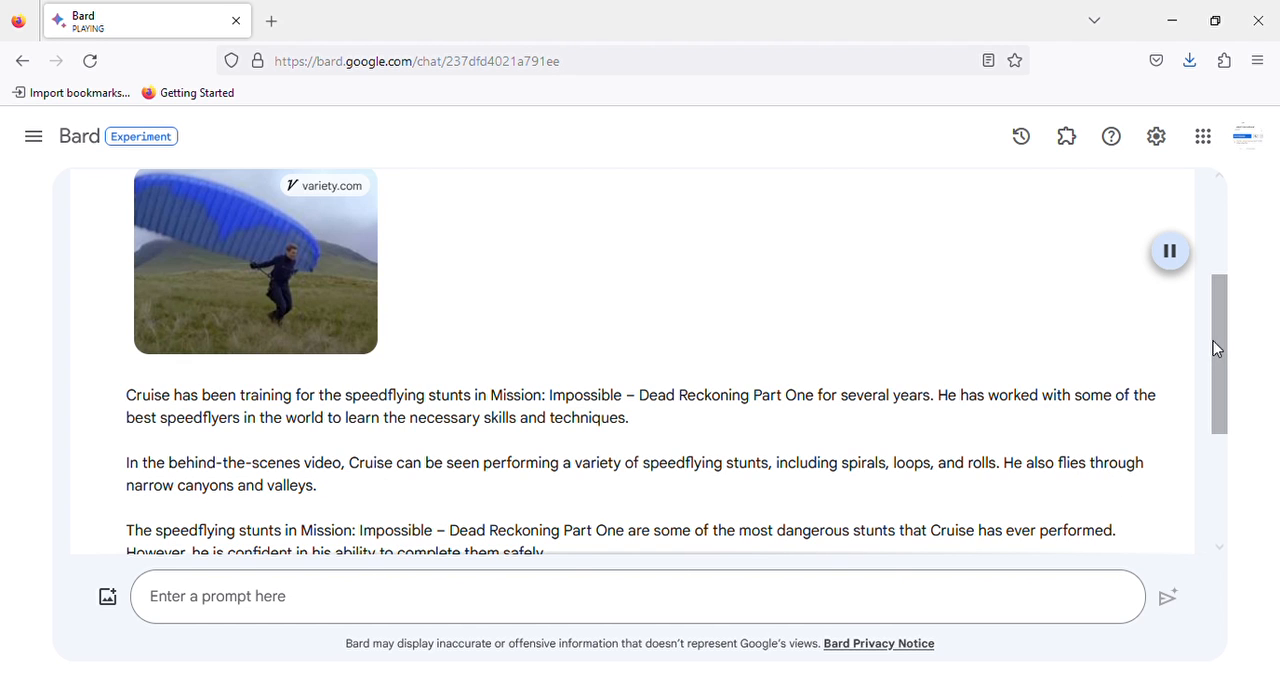
scroll("down", 3)
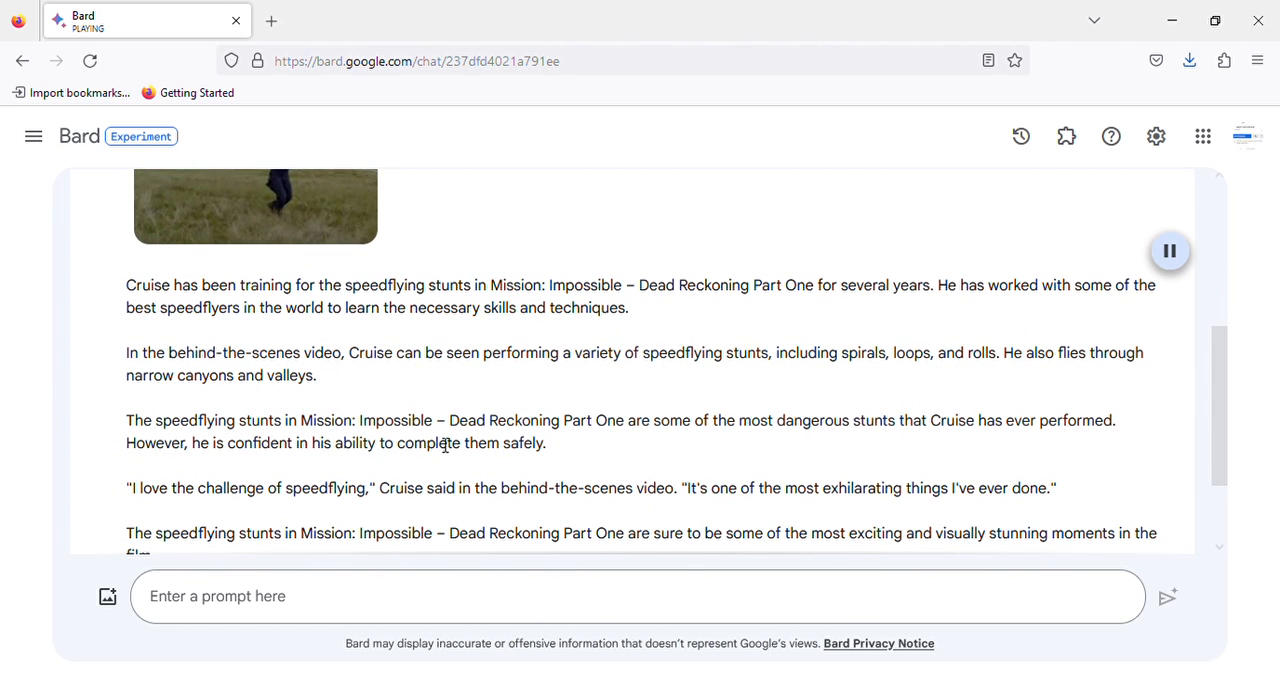
mouse_move(664, 448)
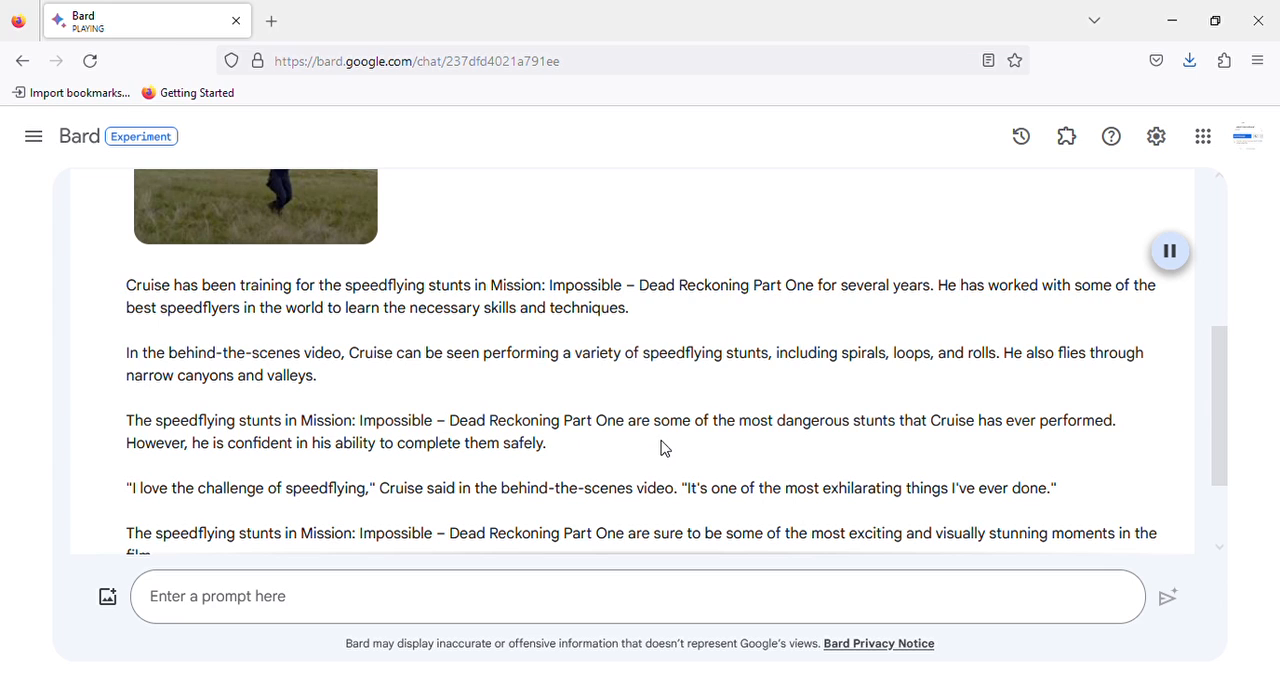
mouse_move(1004, 438)
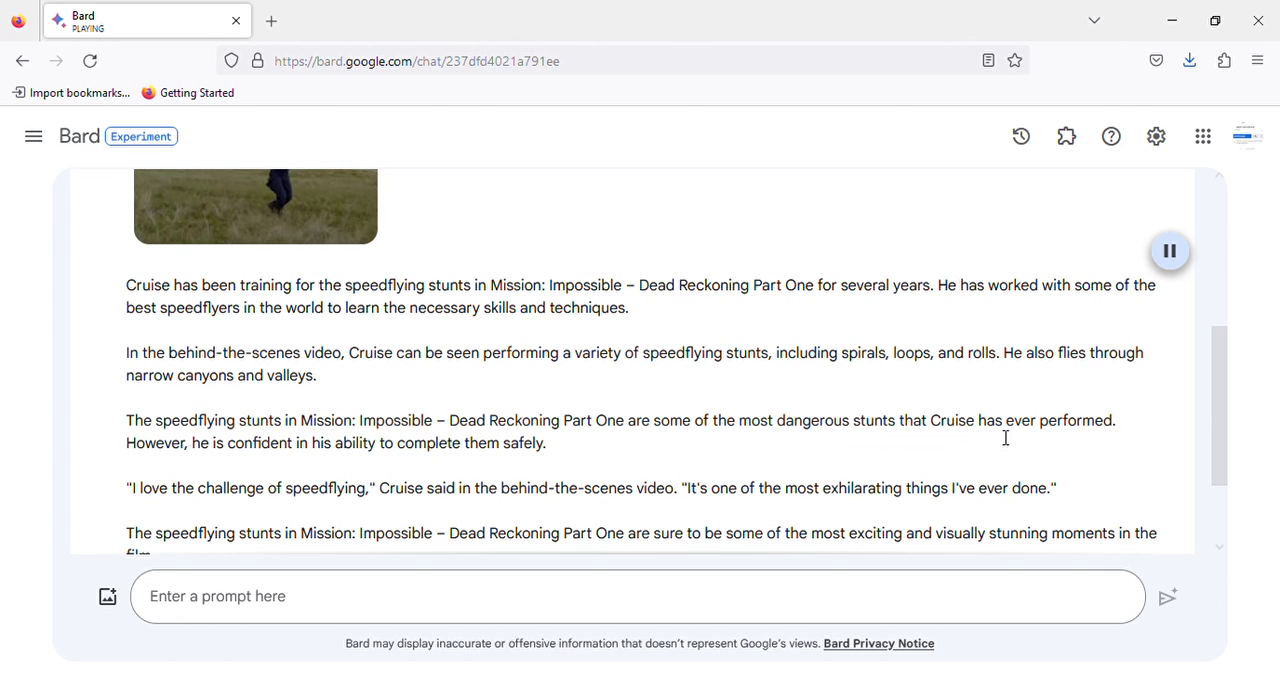
mouse_move(276, 420)
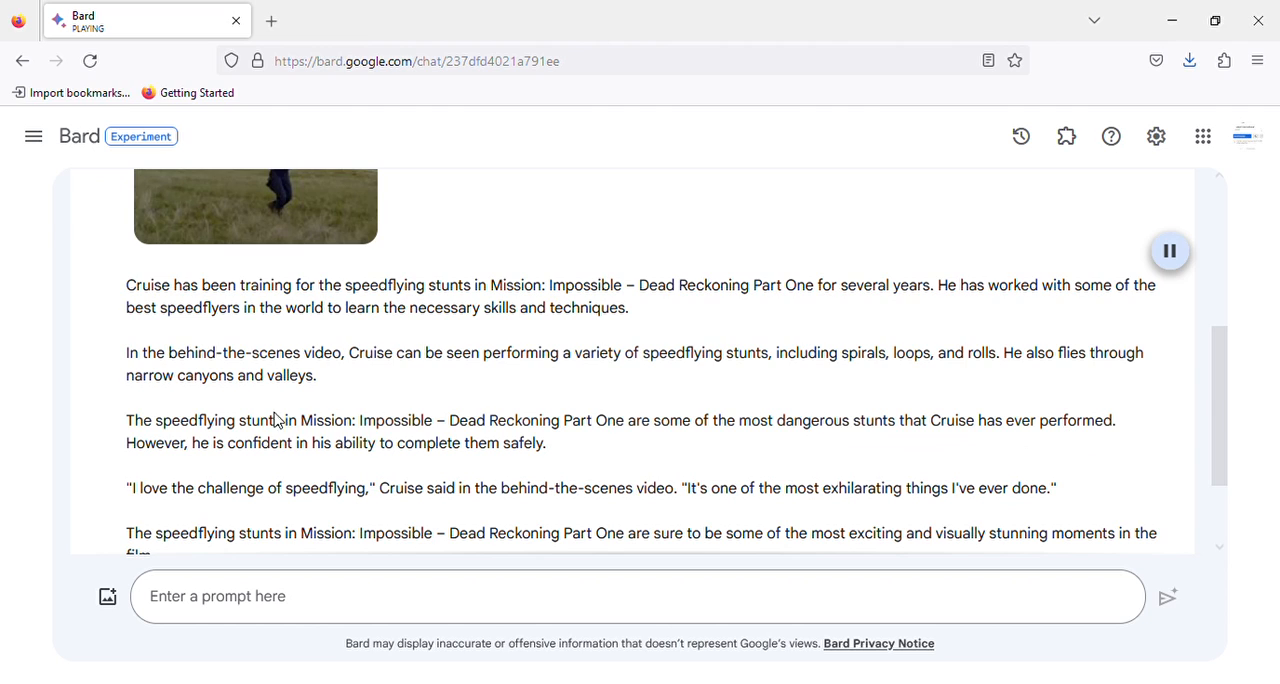
mouse_move(334, 464)
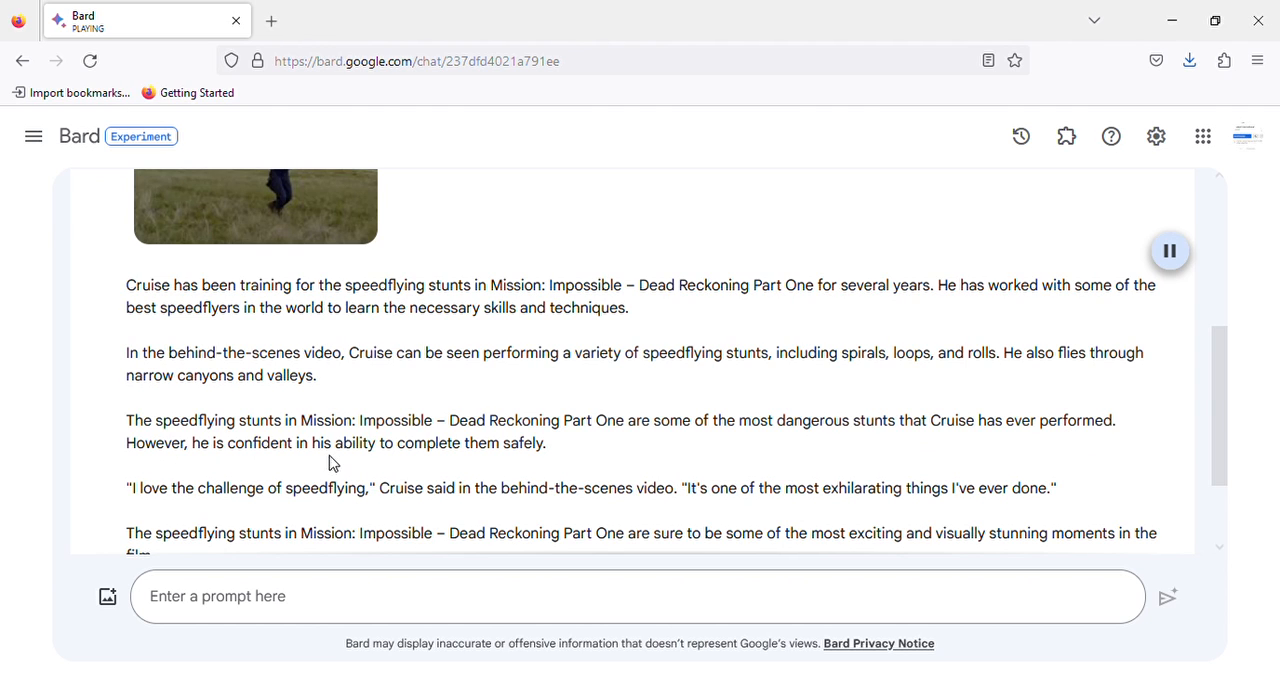
mouse_move(538, 460)
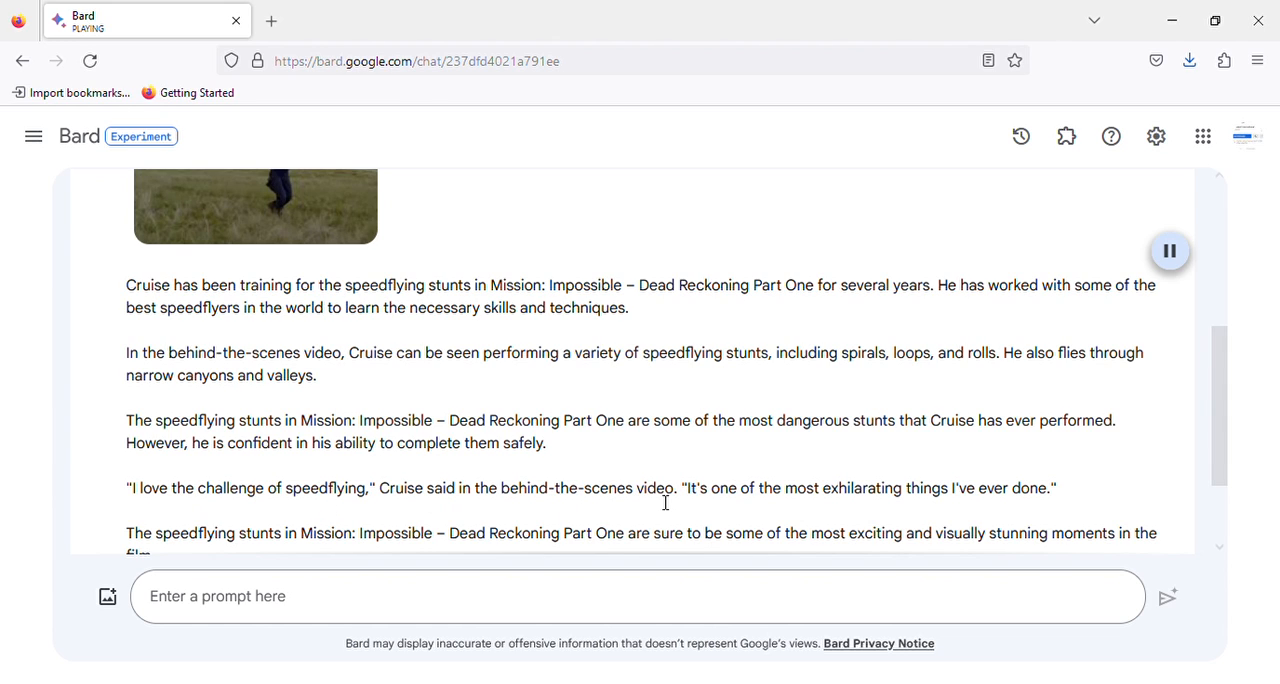
mouse_move(904, 504)
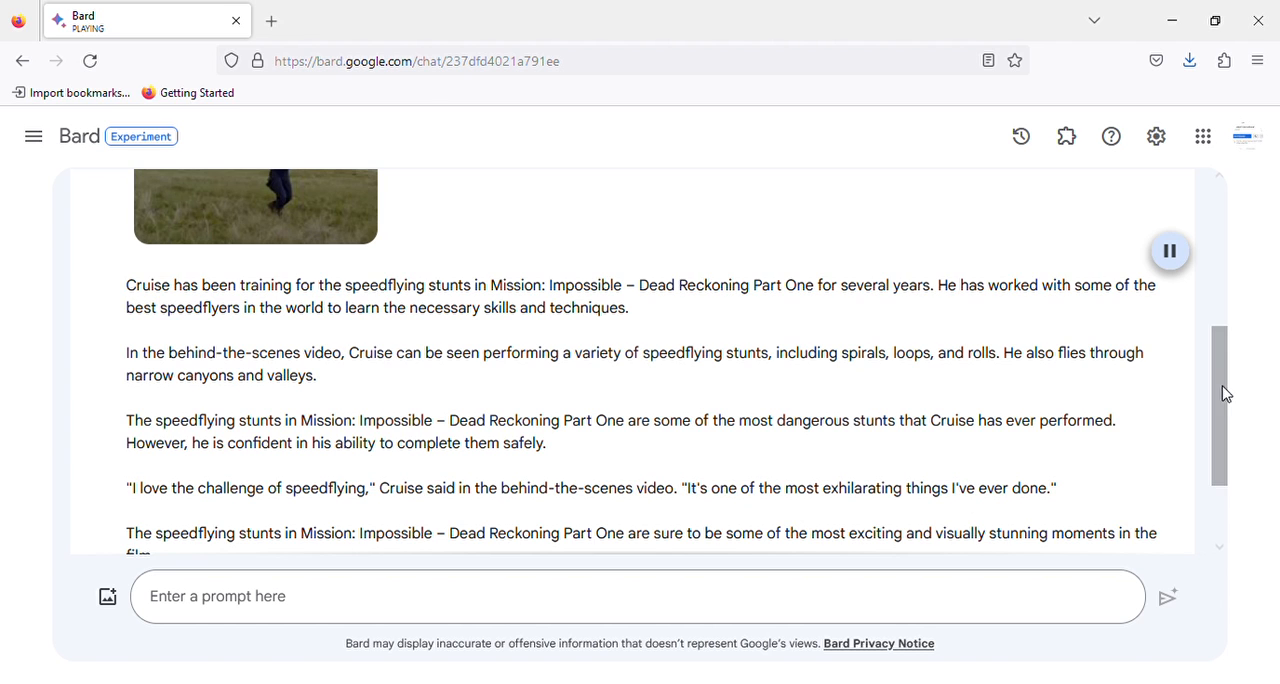
scroll("down", 3)
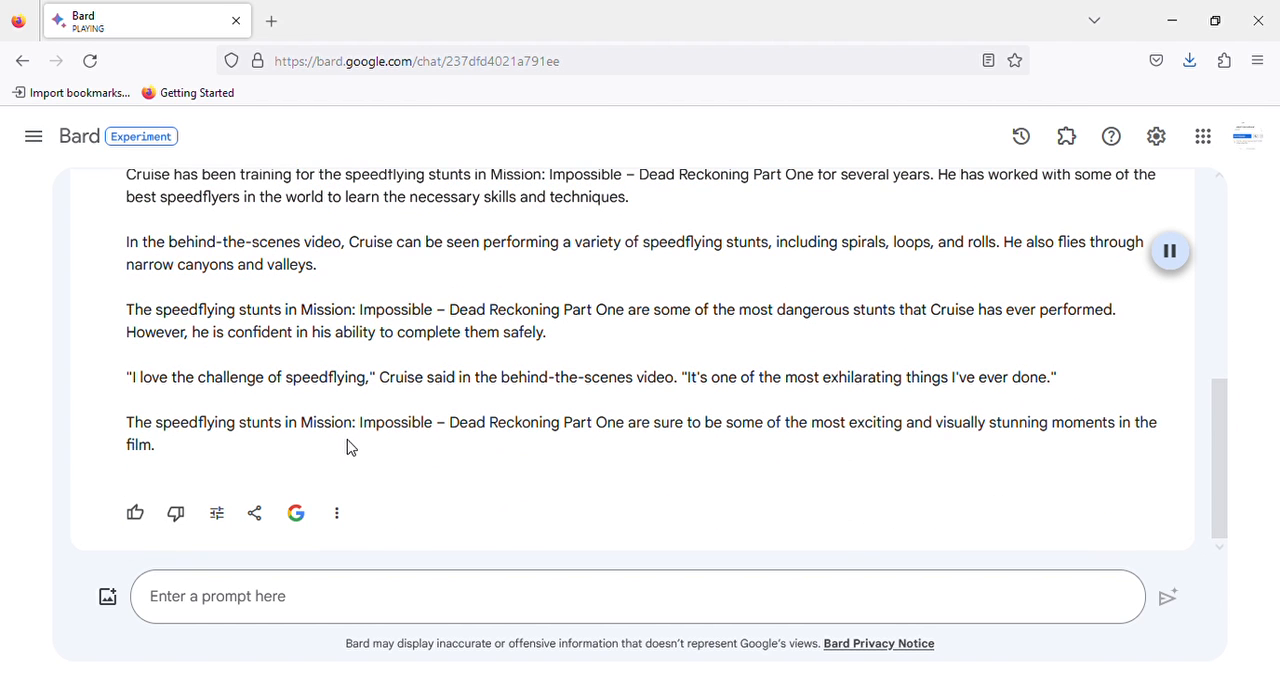
mouse_move(600, 448)
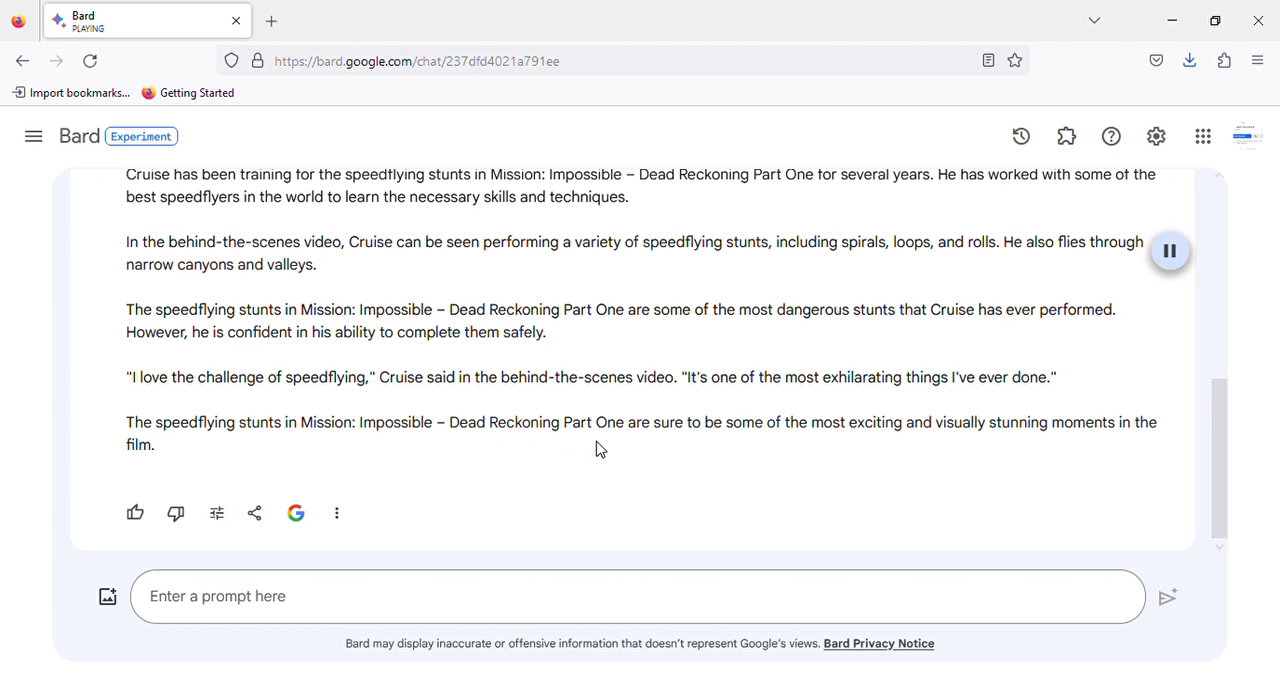
mouse_move(906, 448)
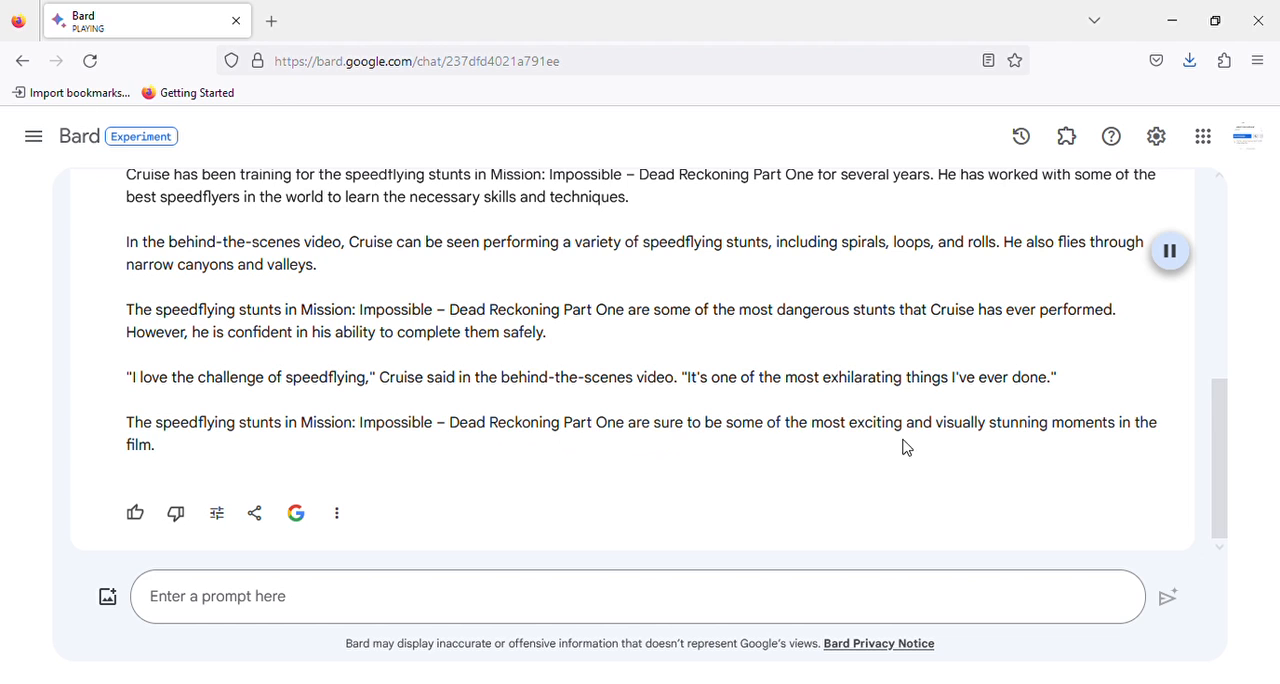
mouse_move(190, 430)
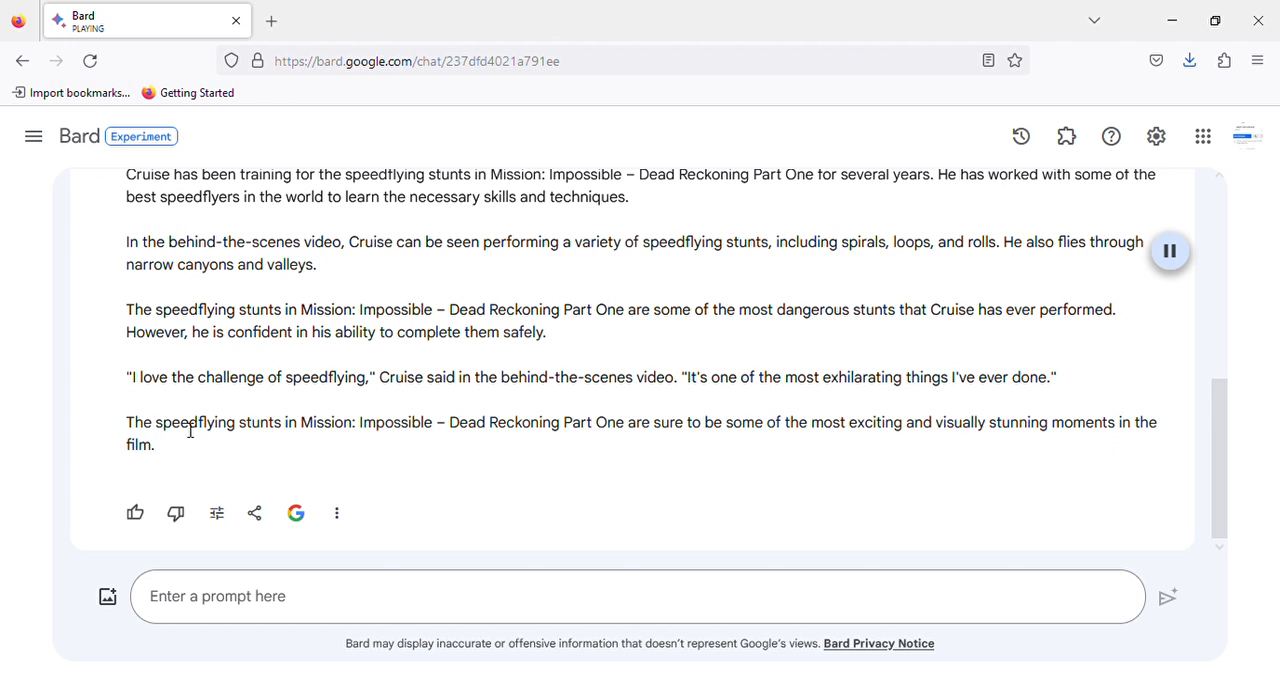